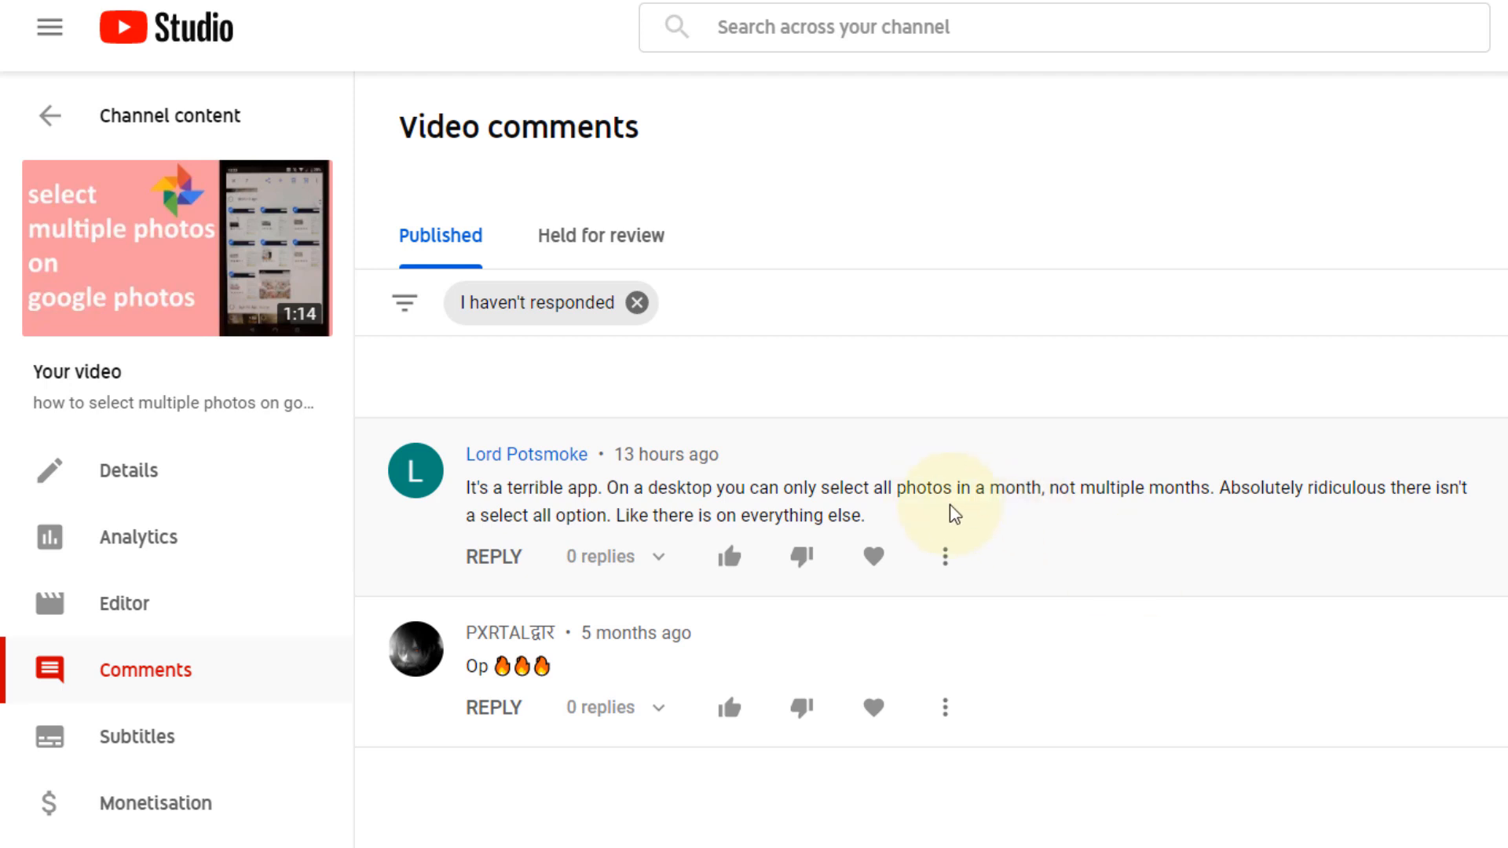
{"action": "mouse_move", "coordinate": [720, 500]}
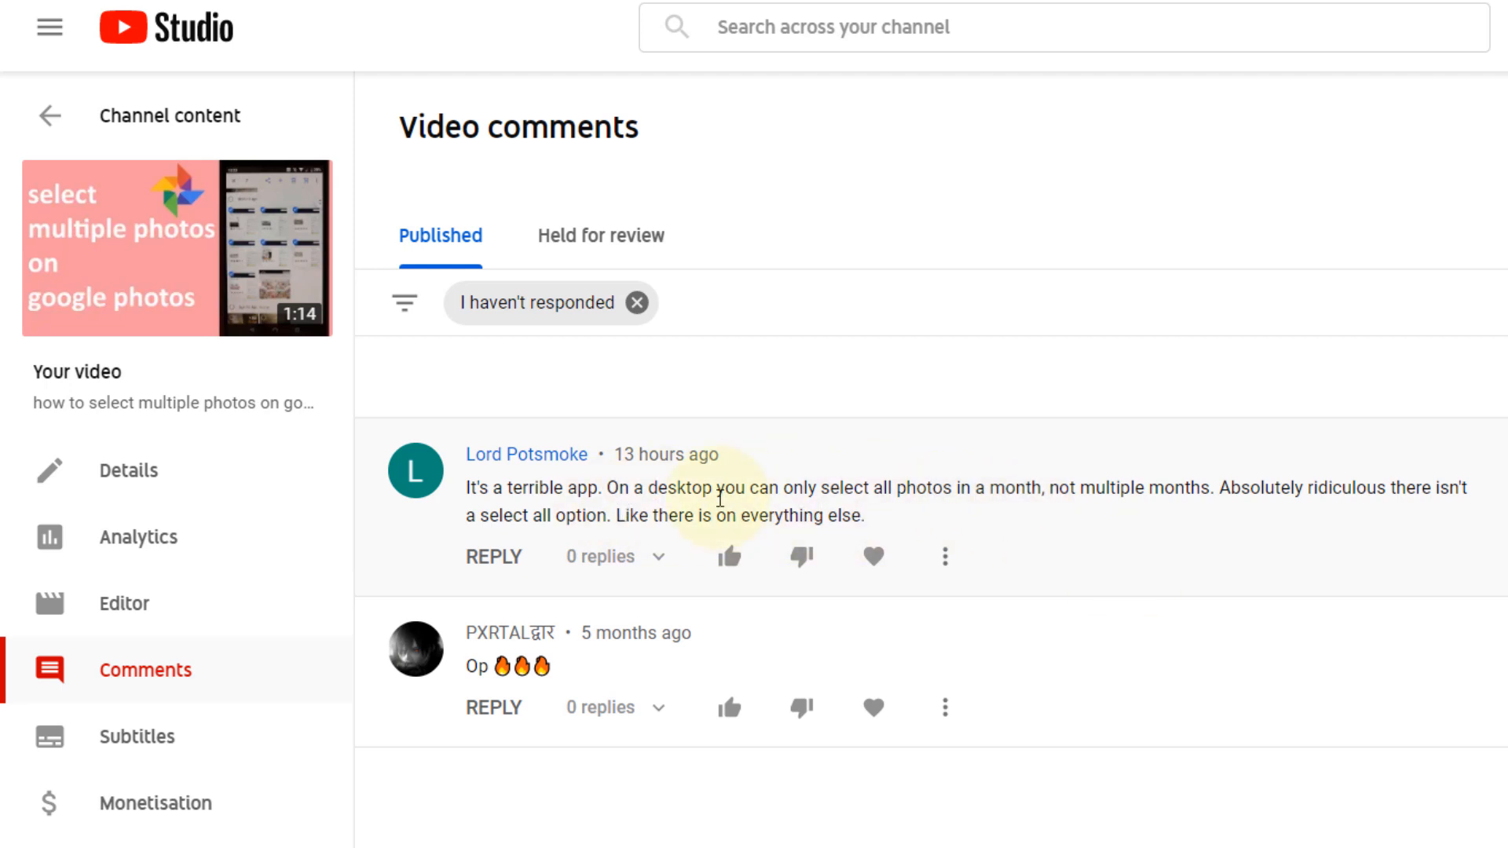
{"action": "mouse_move", "coordinate": [993, 495]}
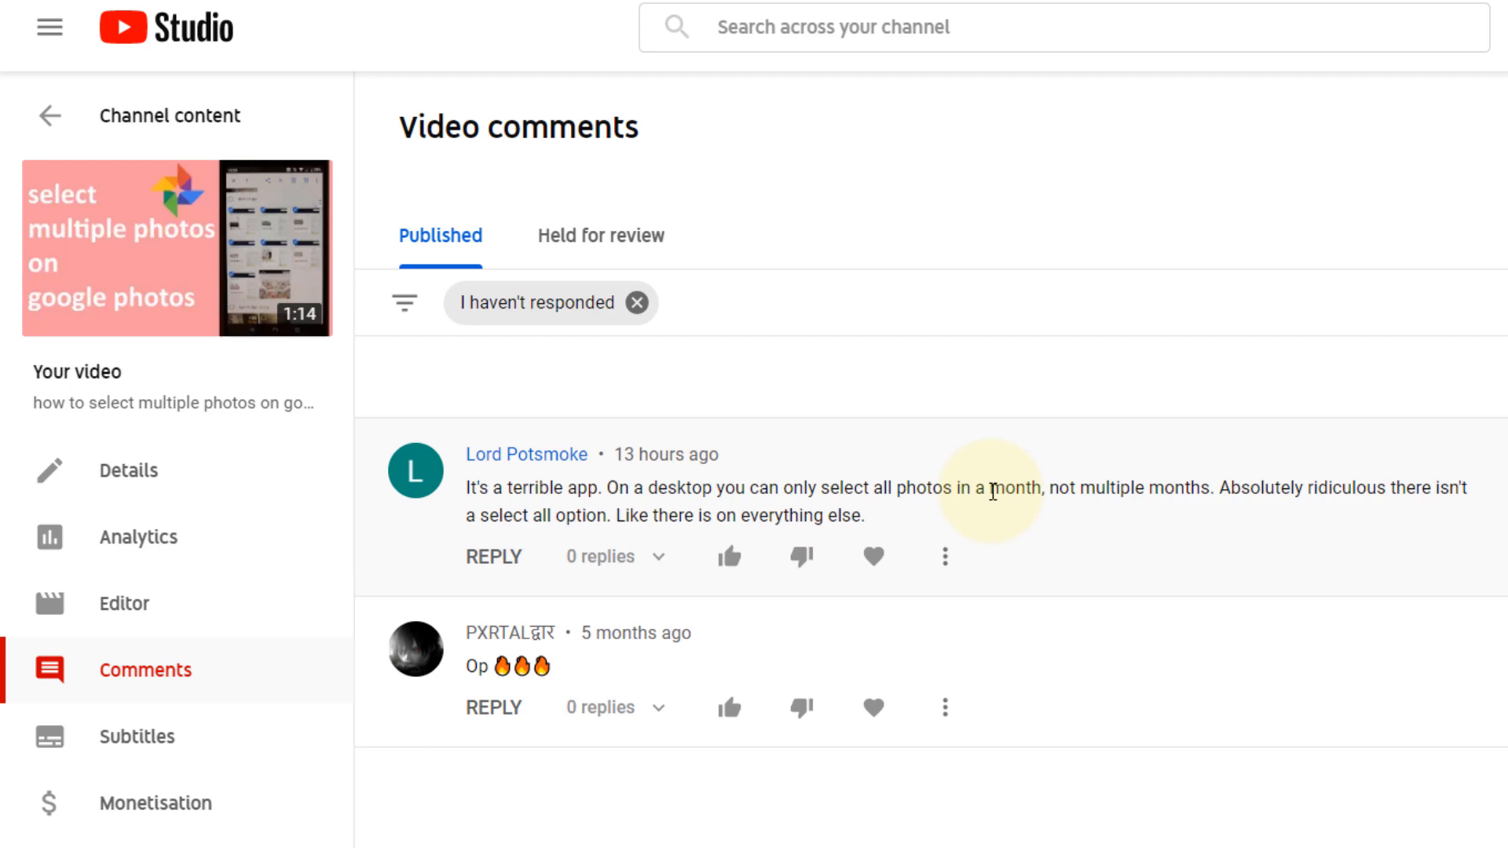
{"action": "mouse_move", "coordinate": [1129, 498]}
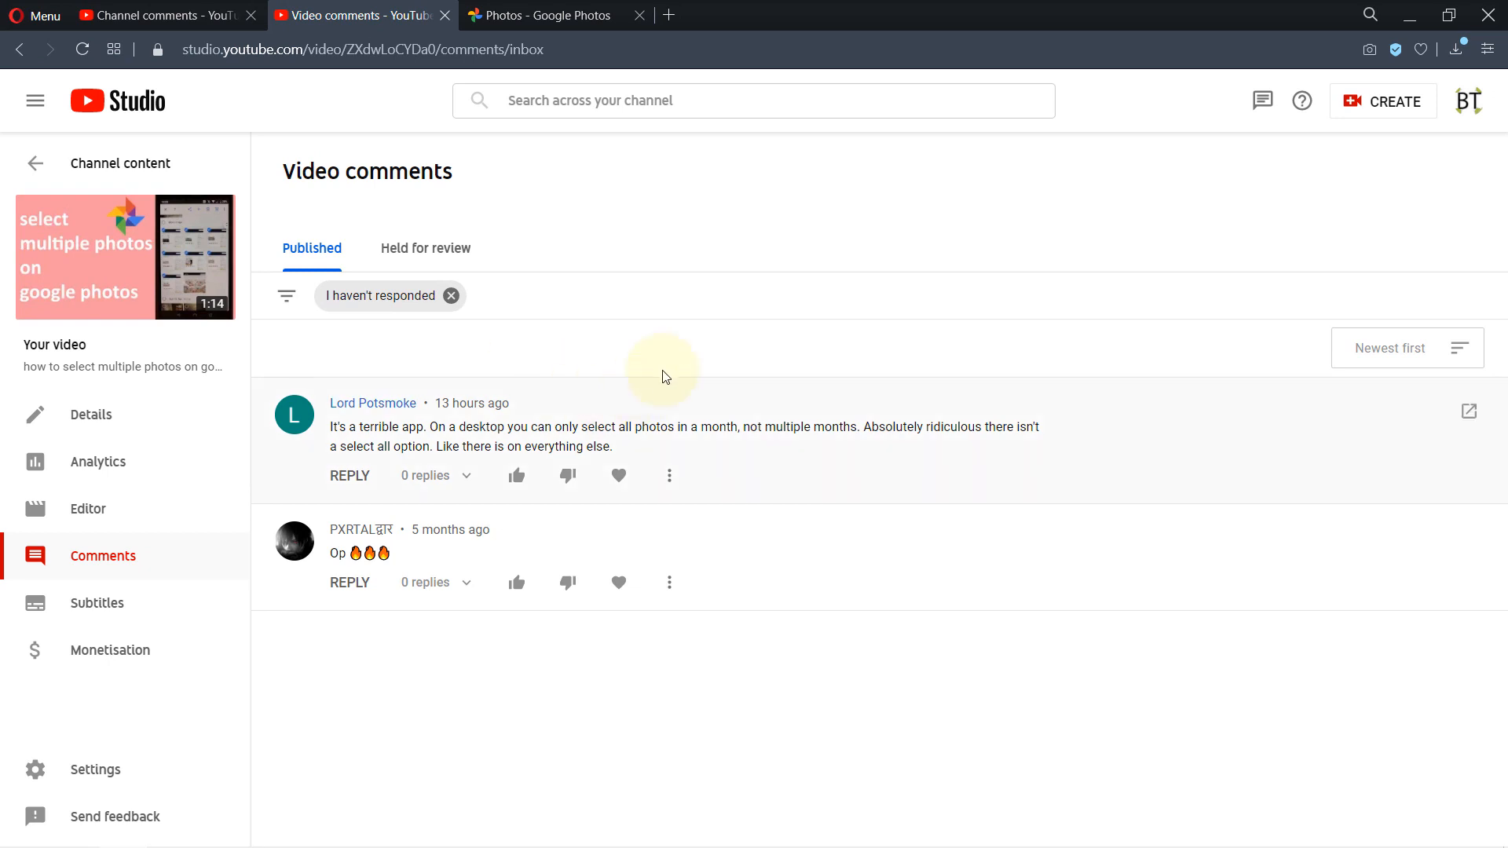
Switch the browser from YouTube Studio to the Google Photos library tab.
{"action": "left_click", "coordinate": [543, 16]}
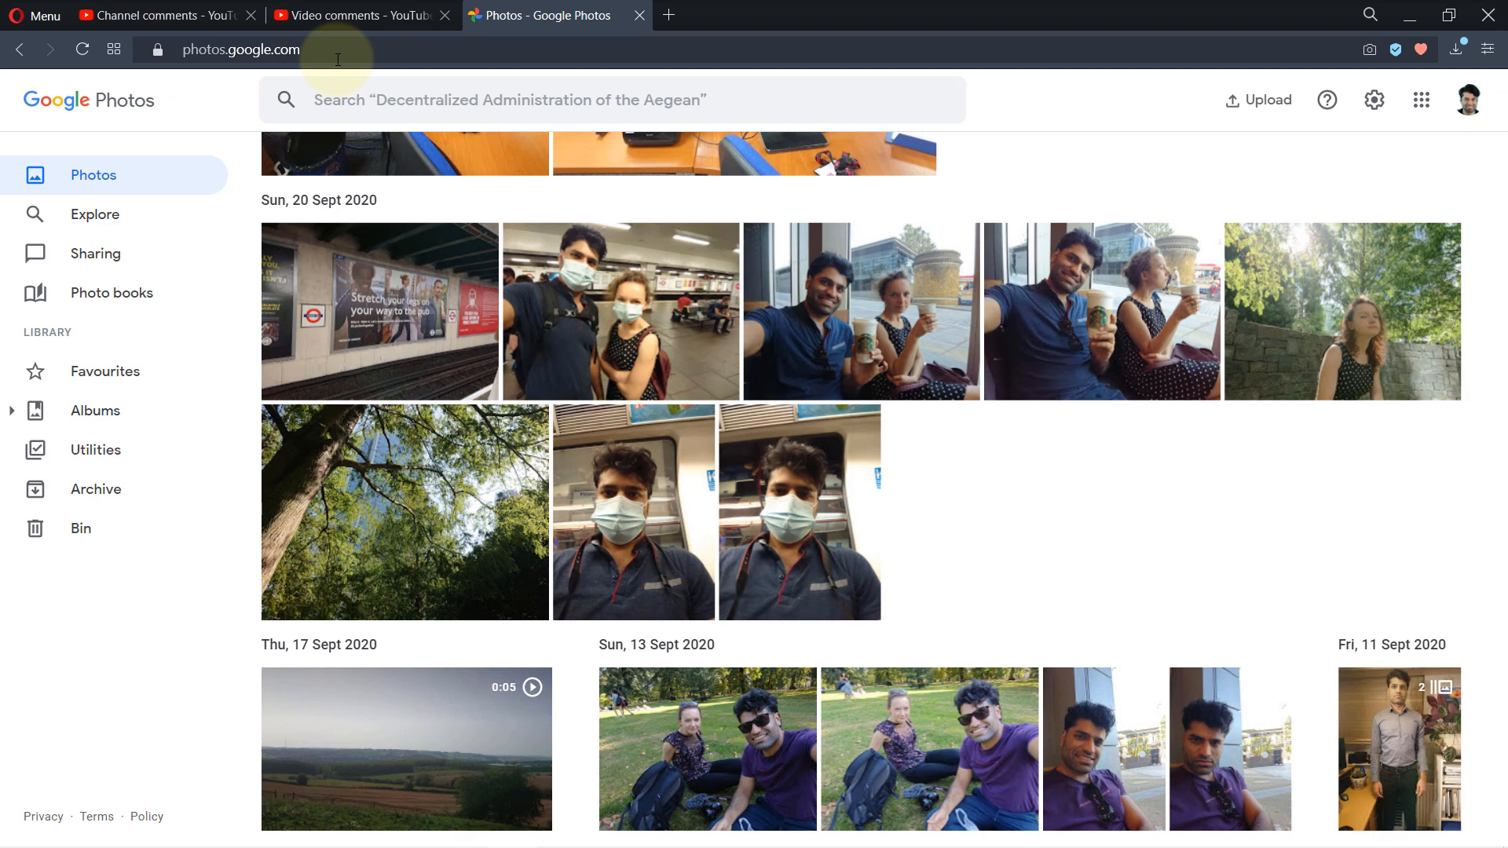
{"action": "mouse_move", "coordinate": [139, 174]}
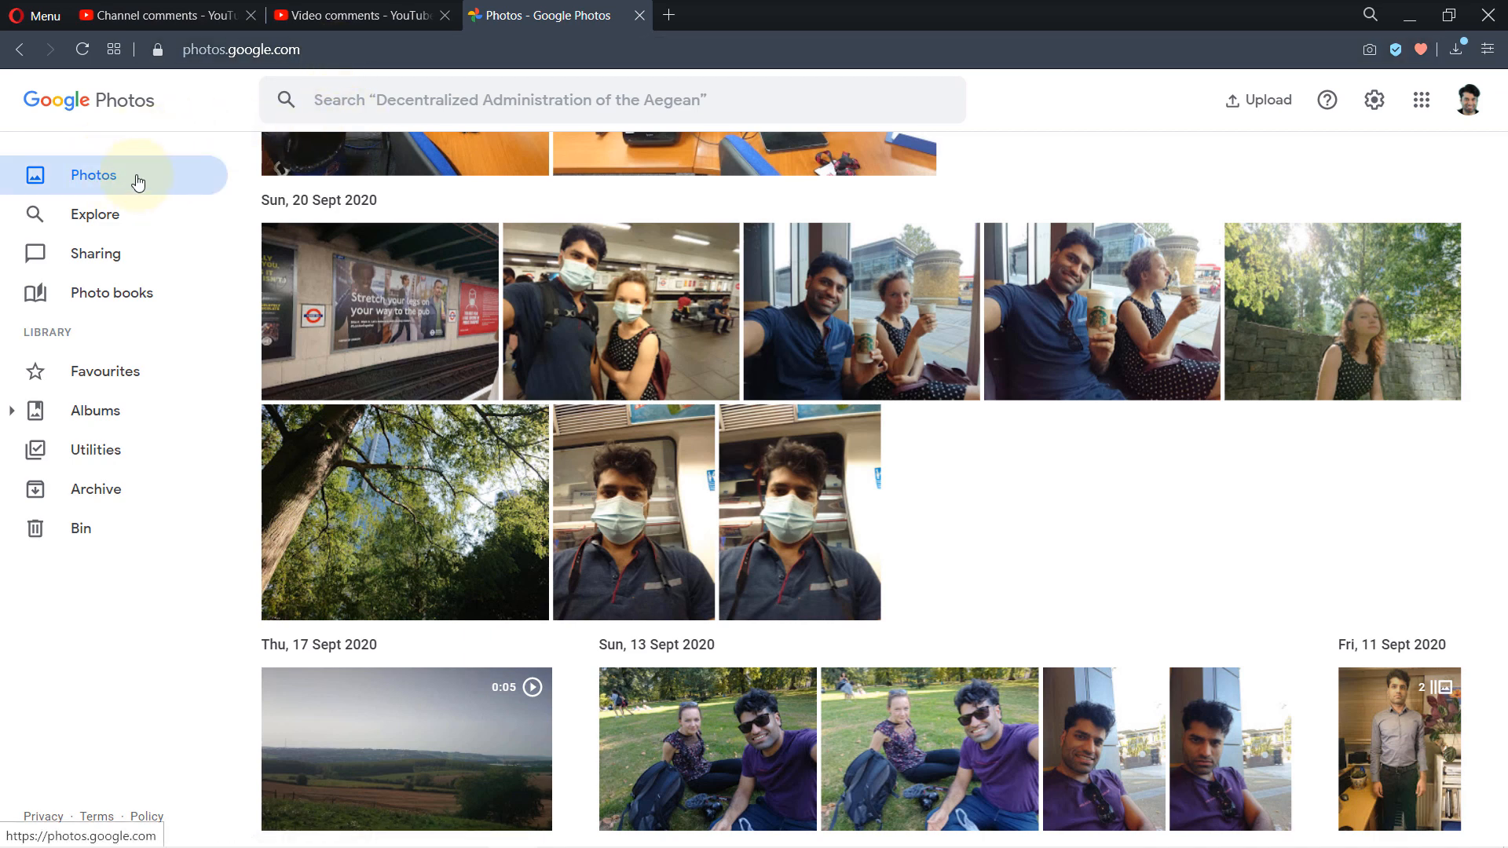
{"action": "mouse_move", "coordinate": [268, 240]}
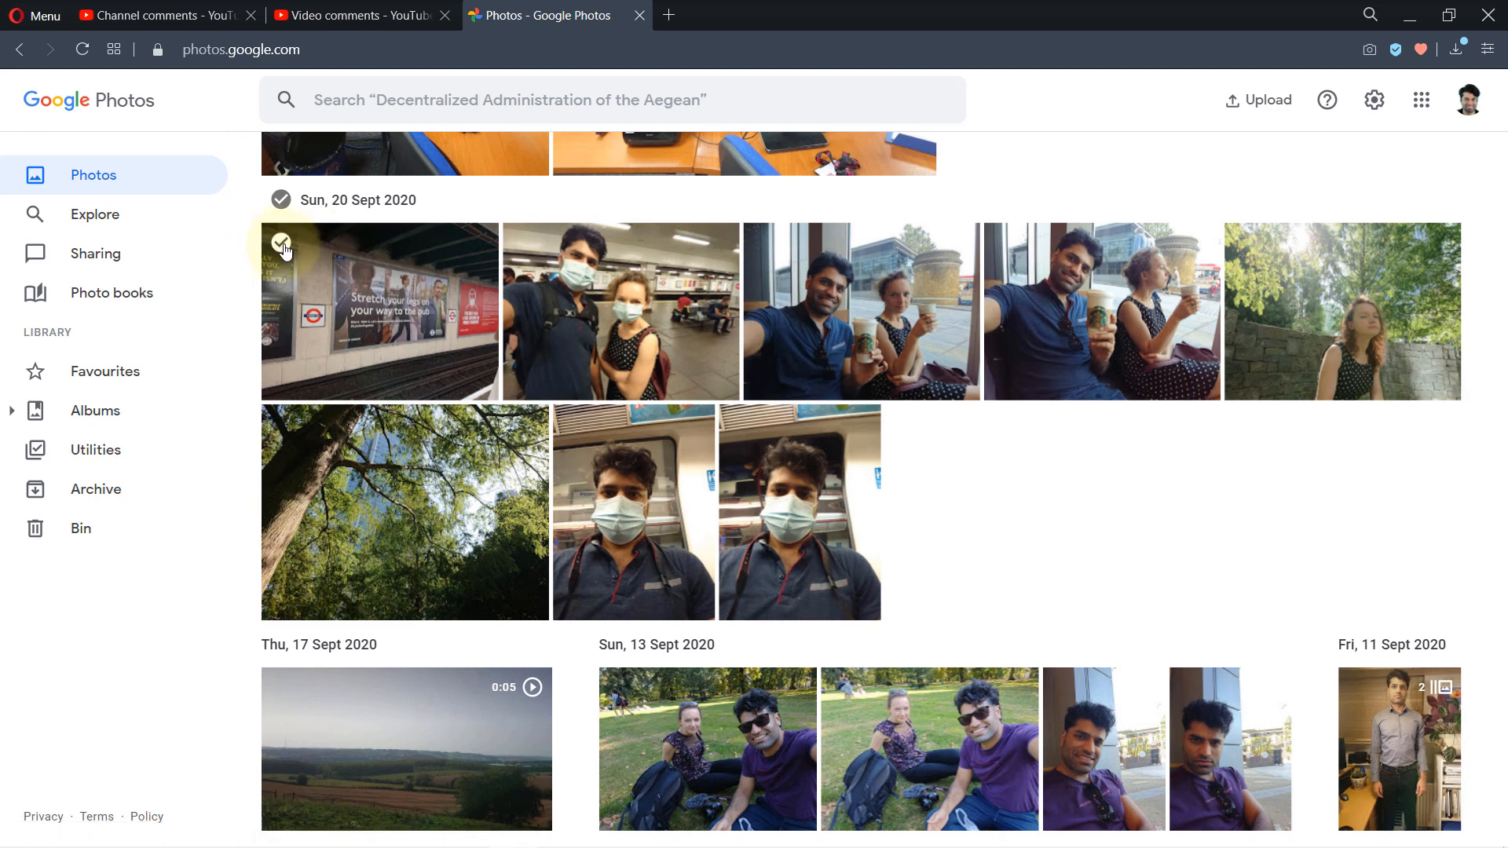
Select the first photo under Sun, 20 Sept 2020 to start the multi-selection.
{"action": "left_click", "coordinate": [281, 242]}
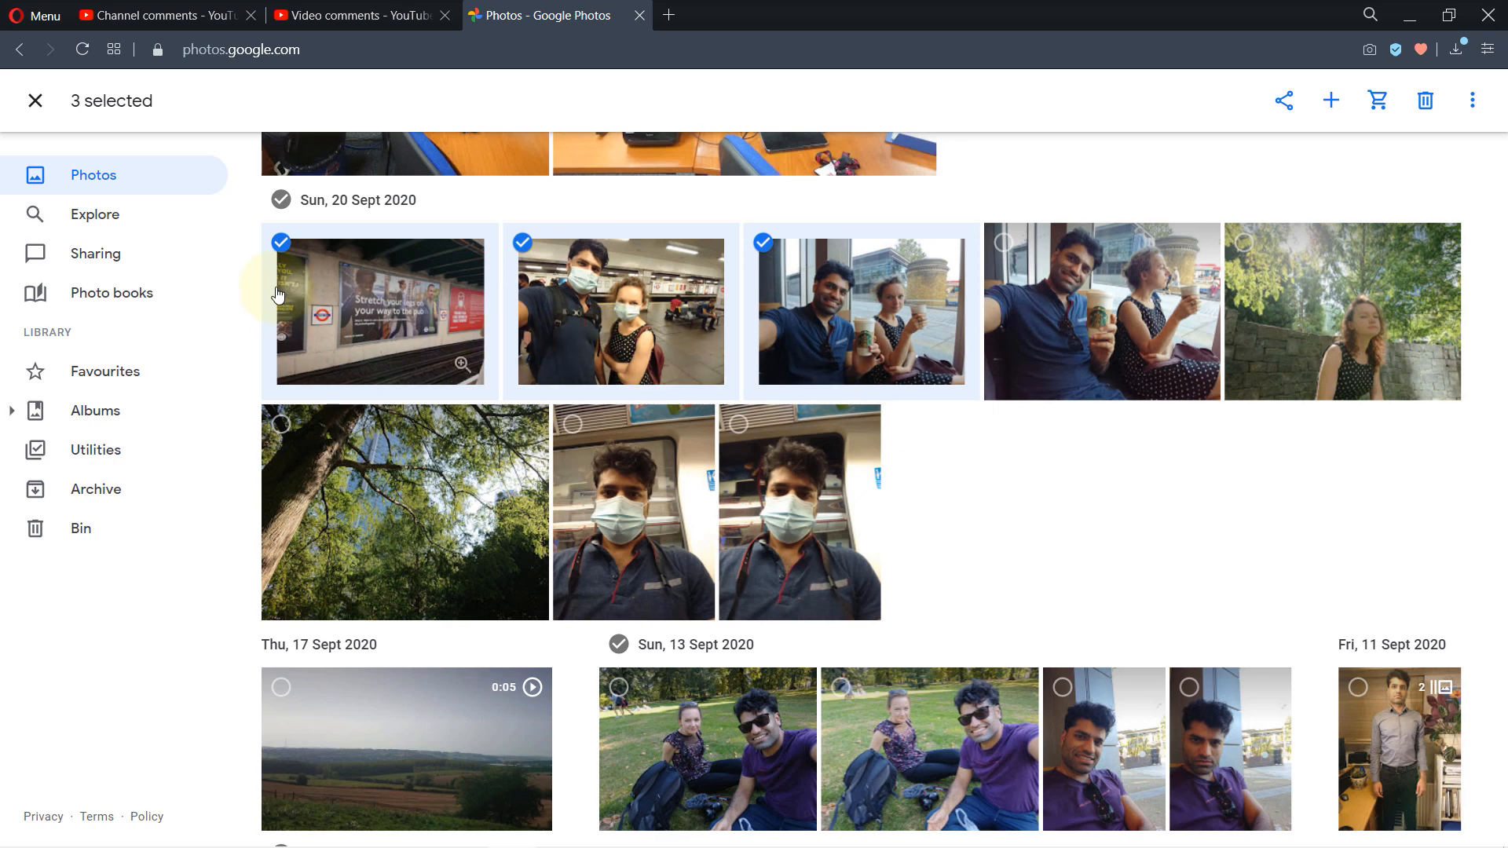
Scroll the timeline down to the Wed, 12 Aug 2020 group, keeping the selection.
{"action": "scroll", "scroll_direction": "down", "scroll_amount": 3}
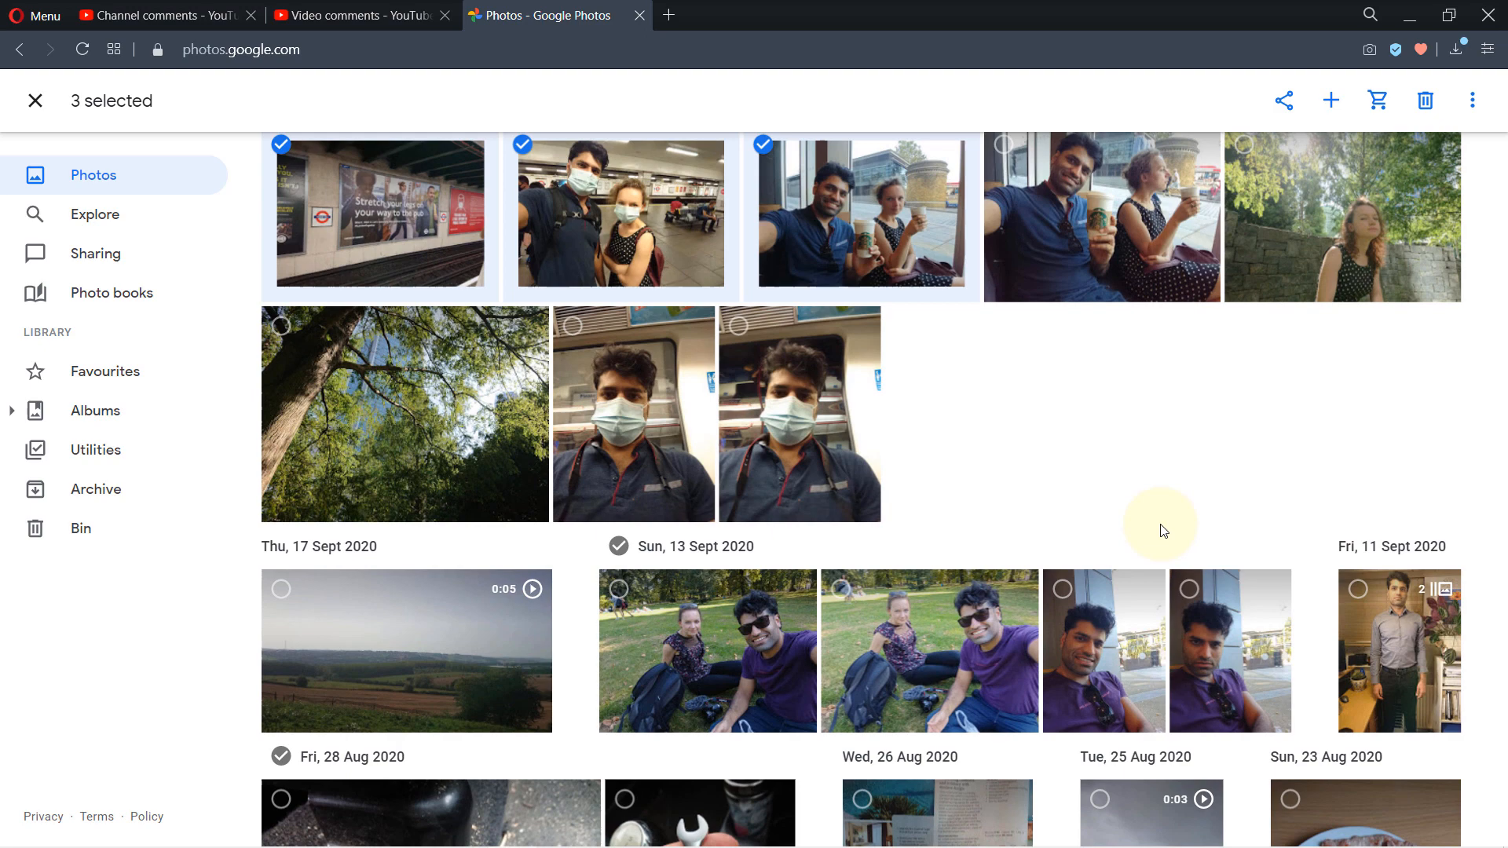
{"action": "scroll", "scroll_direction": "down", "scroll_amount": 3}
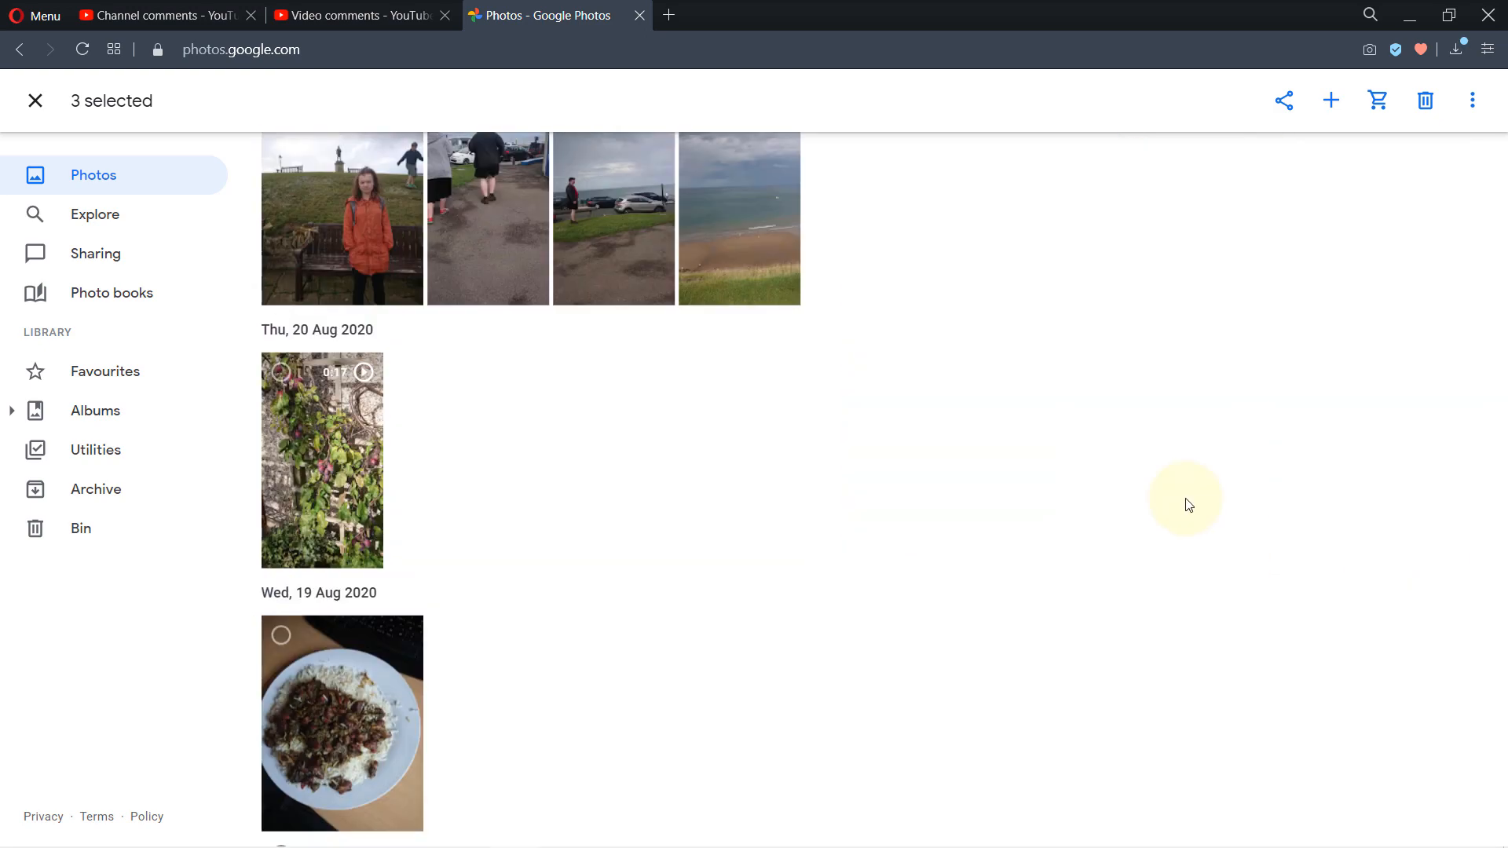
{"action": "scroll", "scroll_direction": "down", "scroll_amount": 3}
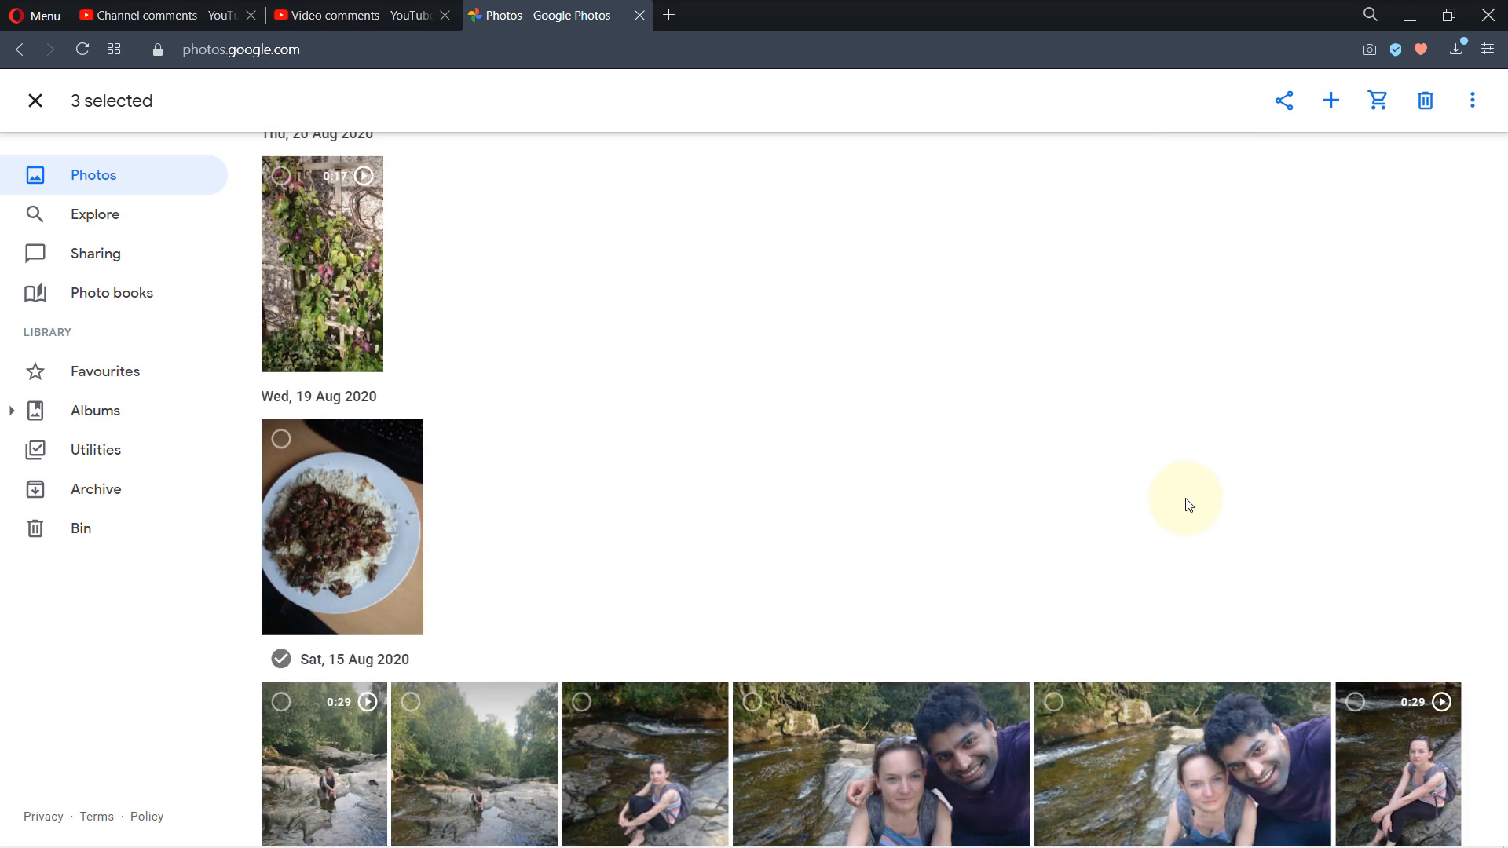
{"action": "scroll", "scroll_direction": "down", "scroll_amount": 3}
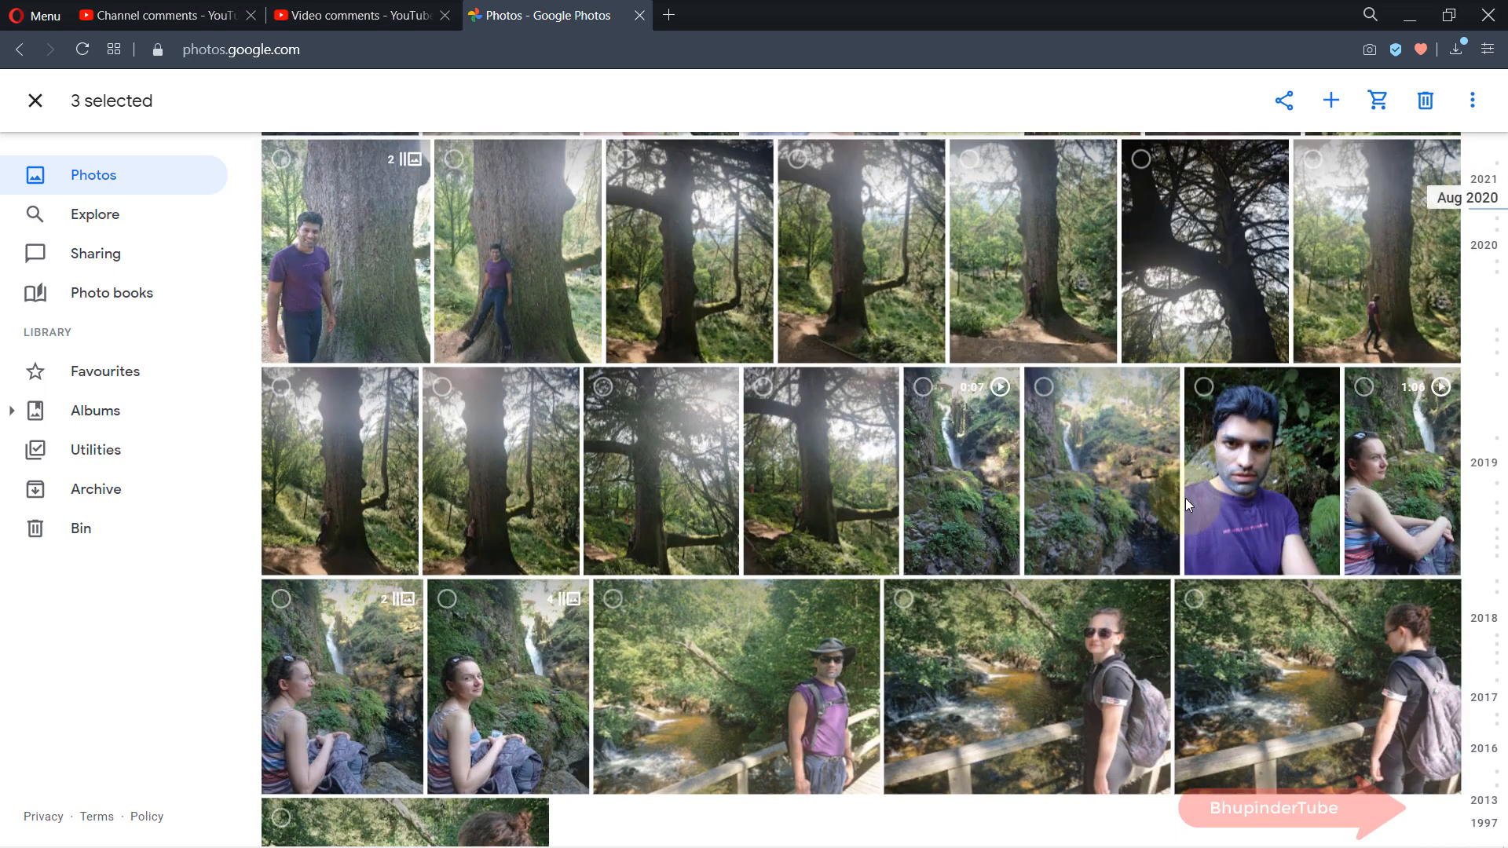
{"action": "scroll", "scroll_direction": "down", "scroll_amount": 3}
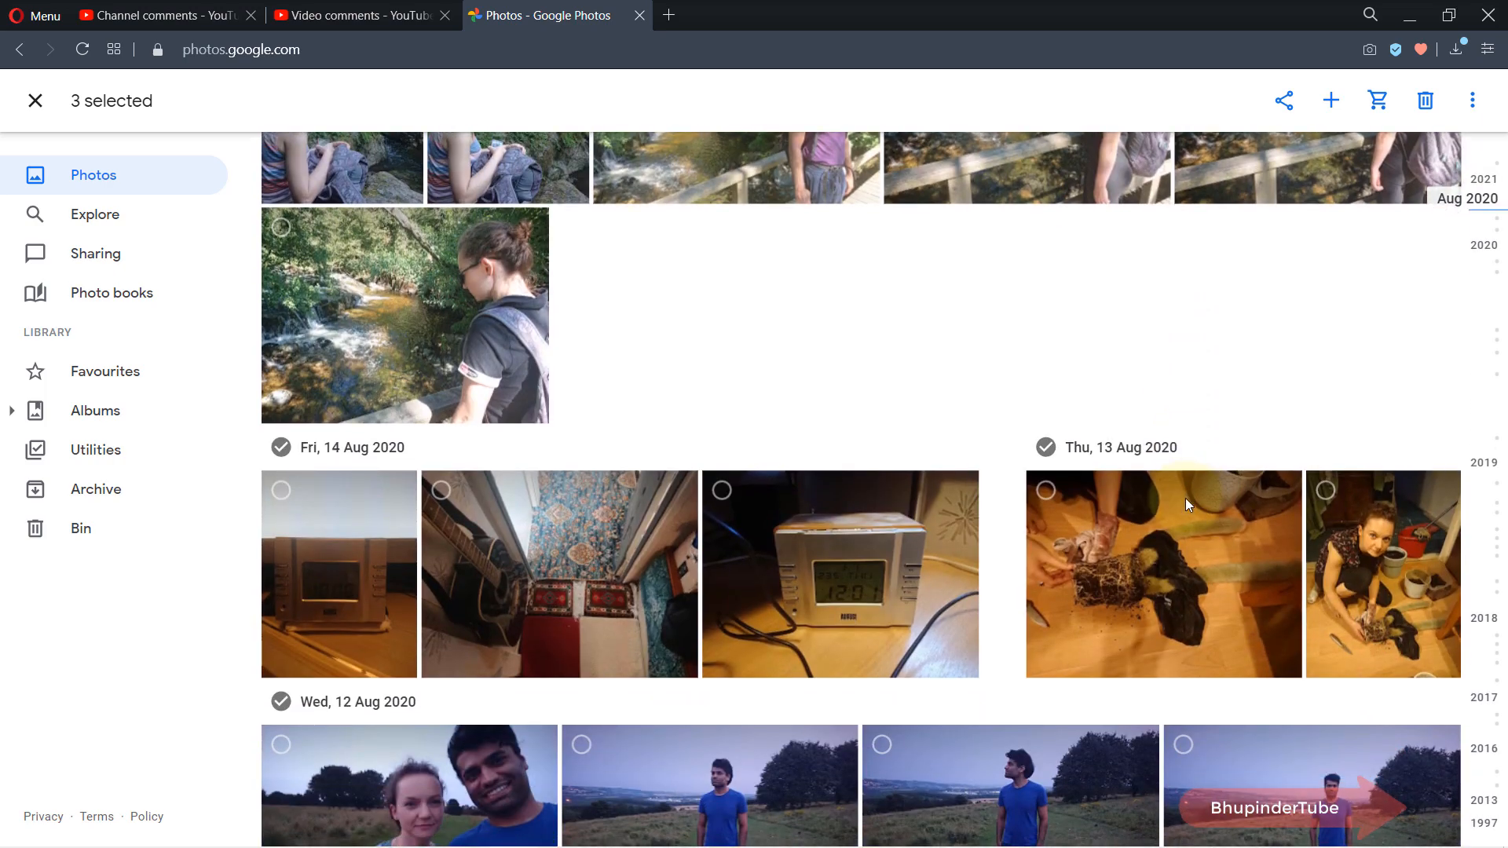
{"action": "scroll", "scroll_direction": "down", "scroll_amount": 3}
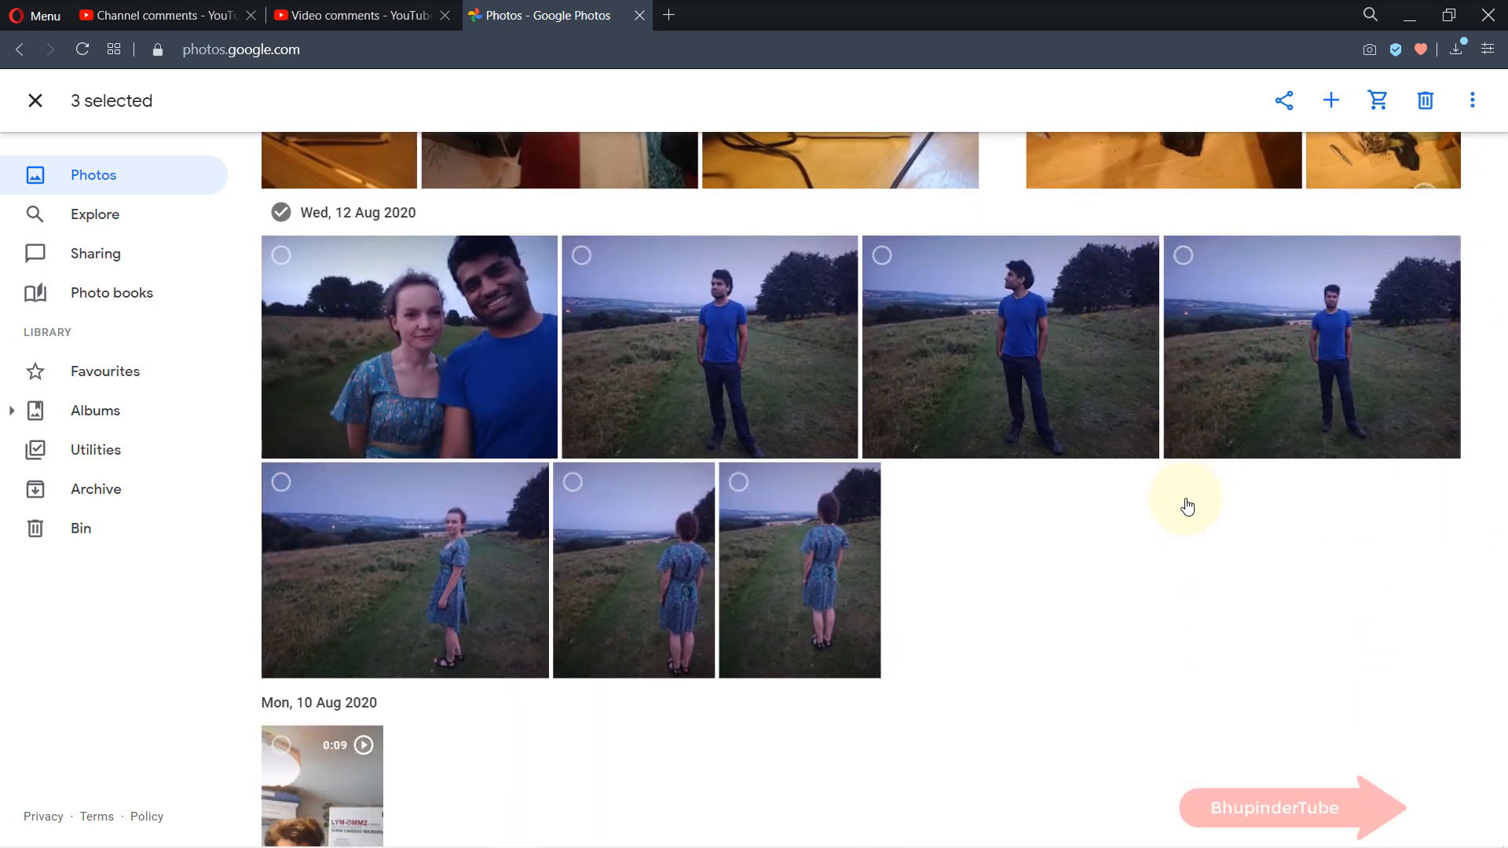
{"action": "mouse_move", "coordinate": [1199, 582]}
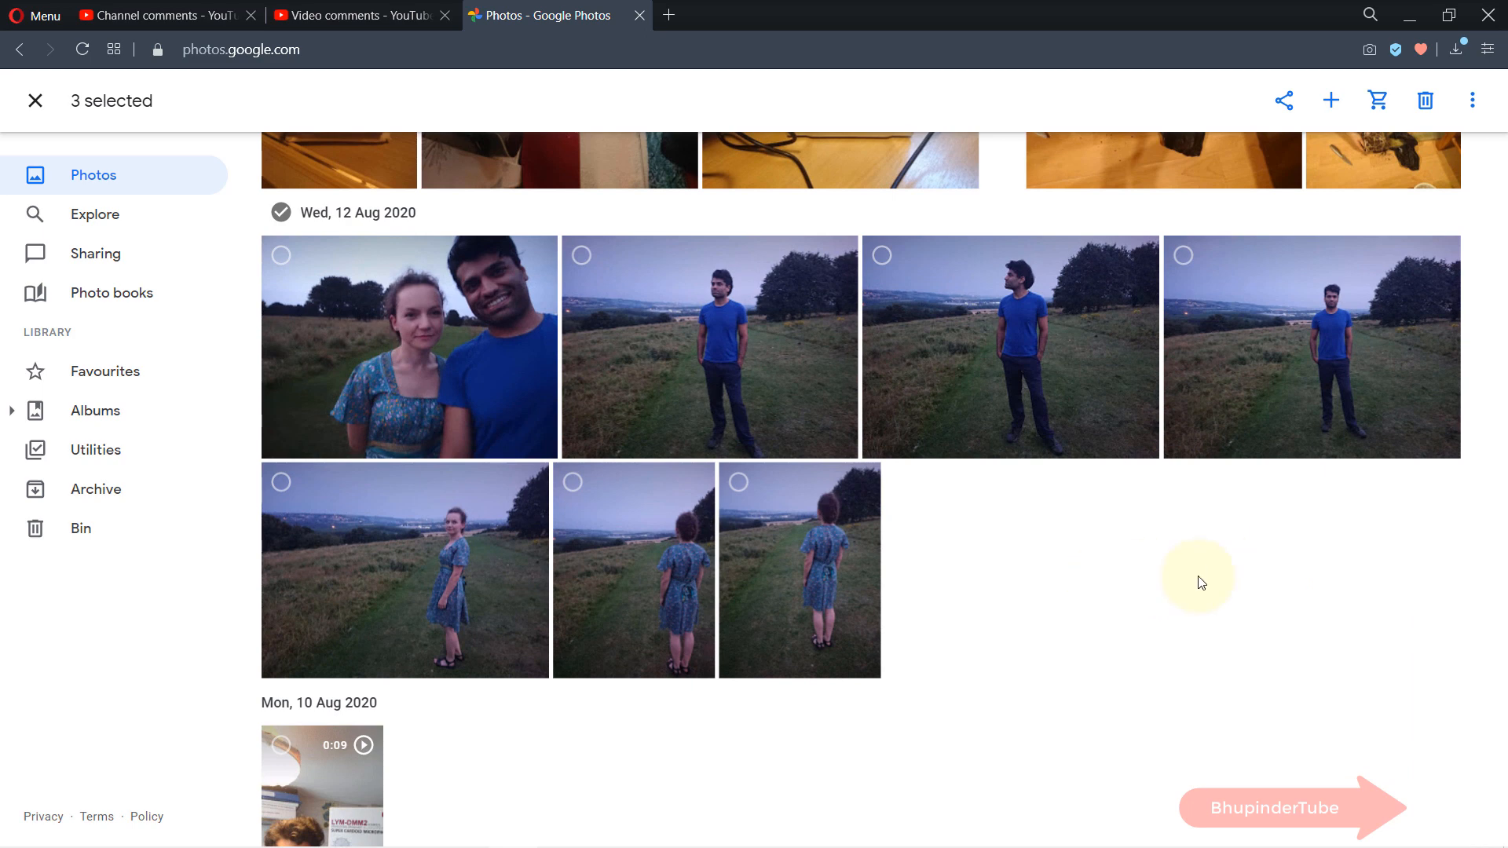
{"action": "mouse_move", "coordinate": [1164, 584]}
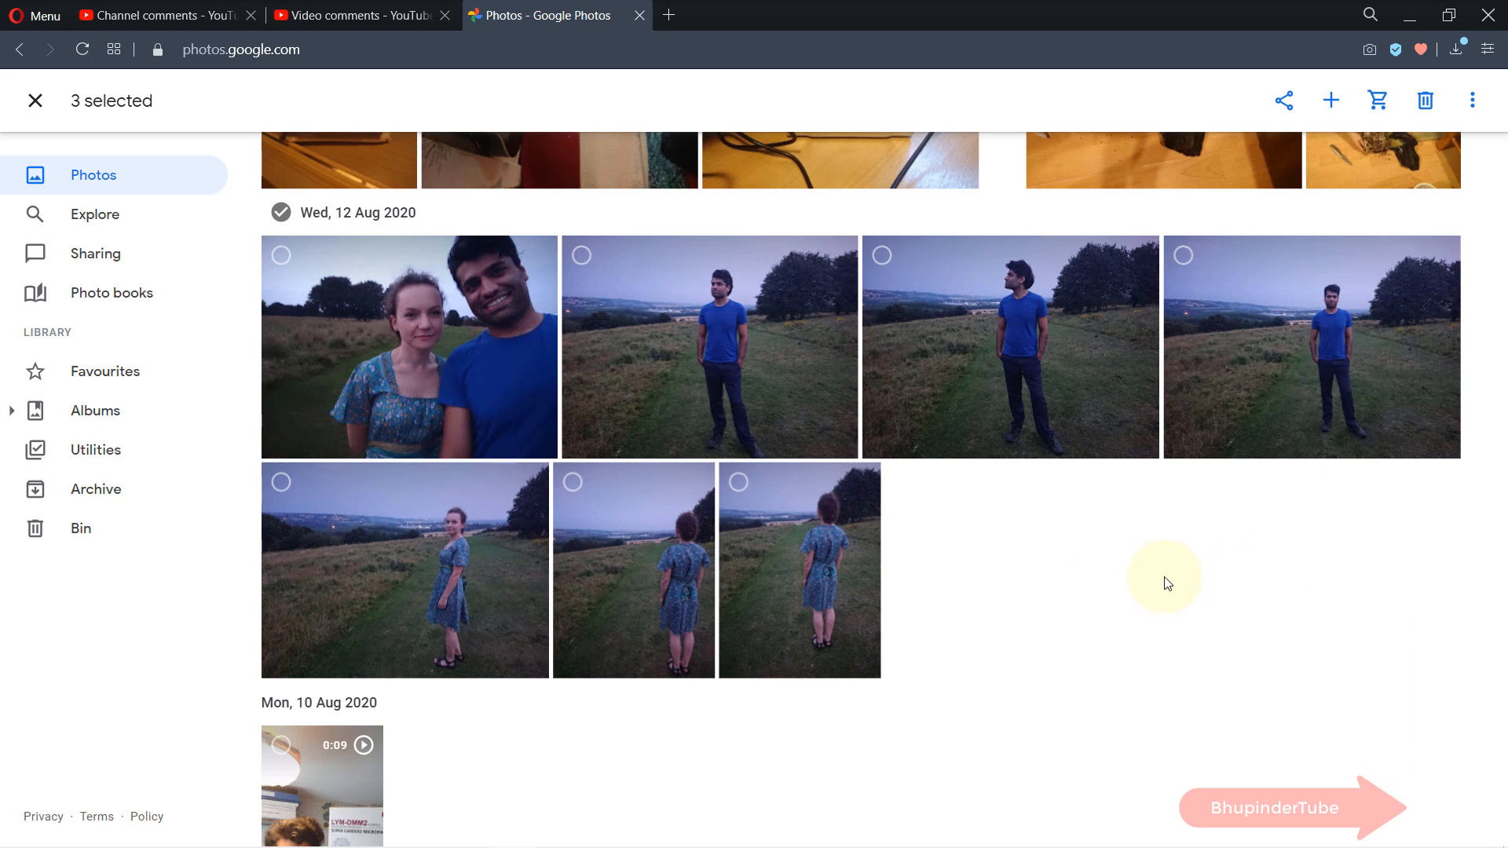
Shift-select through the last Wed, 12 Aug 2020 photo, reaching 92 selected items.
{"action": "key", "text": "shift"}
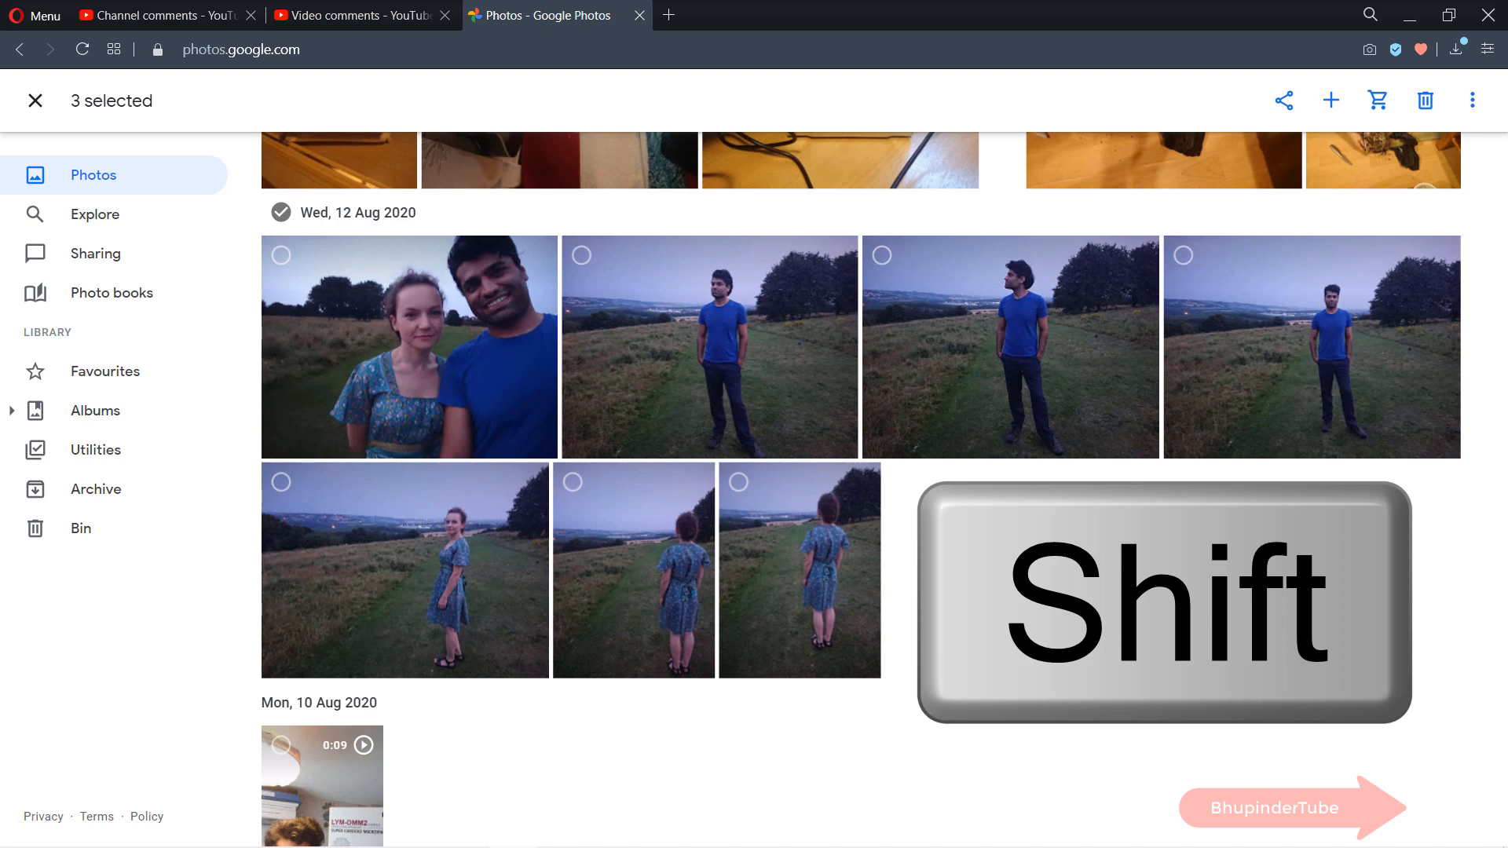
{"action": "left_click", "coordinate": [738, 482]}
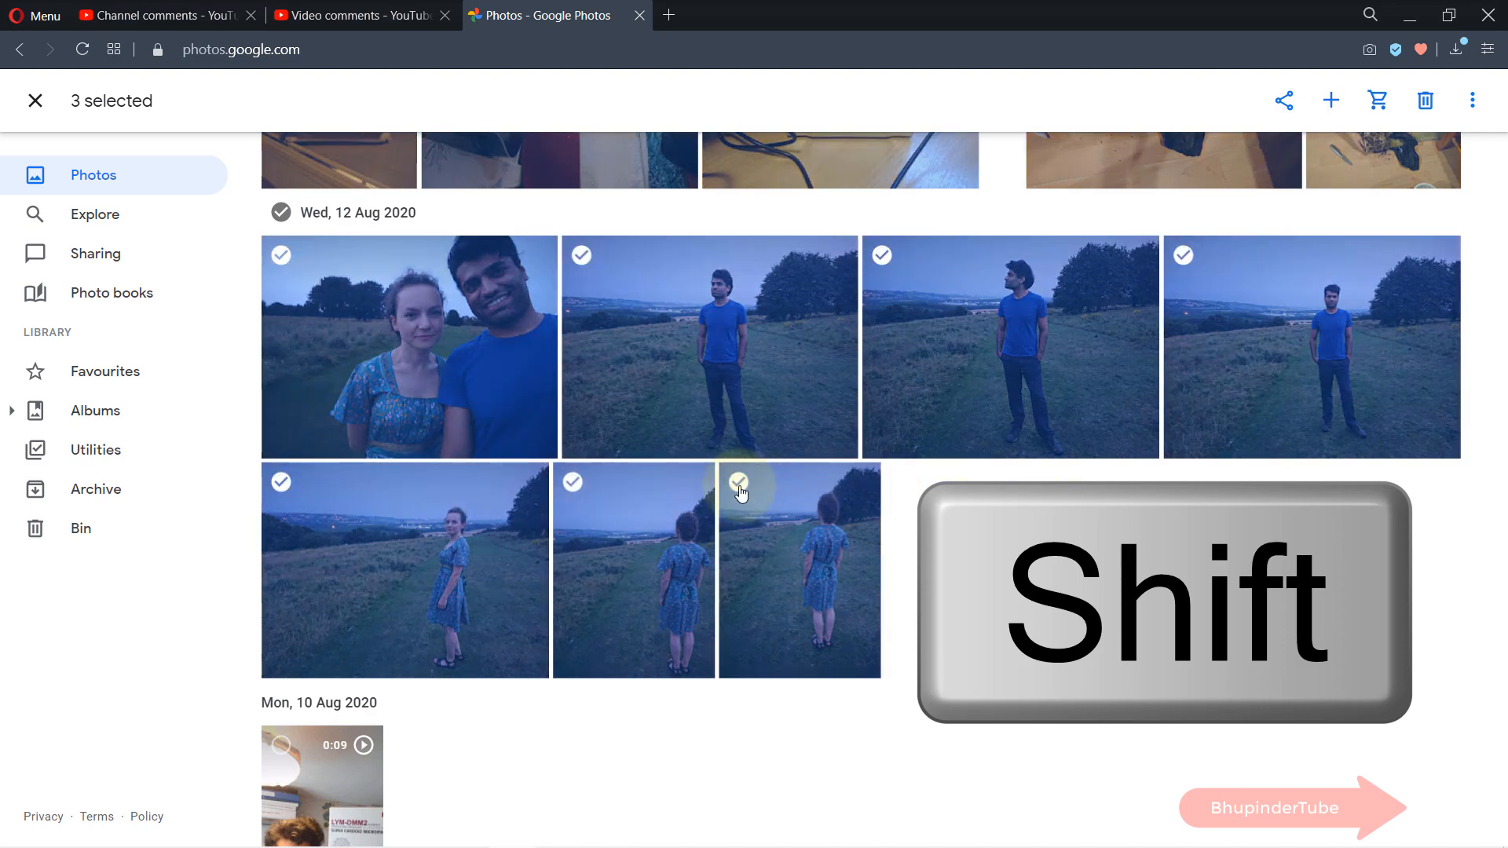
{"action": "left_click", "coordinate": [798, 568]}
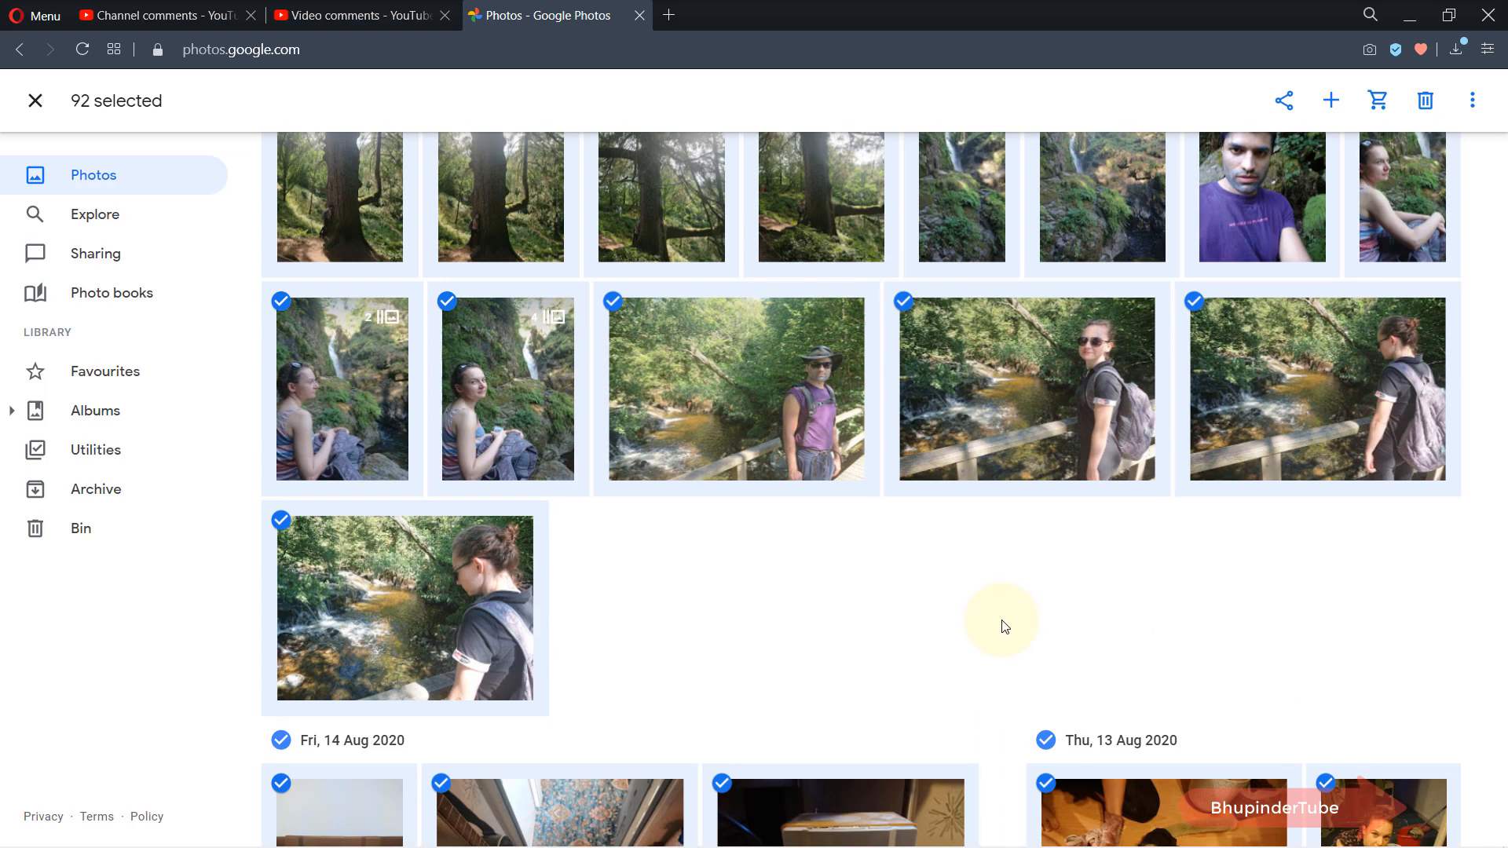
{"action": "scroll", "scroll_direction": "down", "scroll_amount": 3}
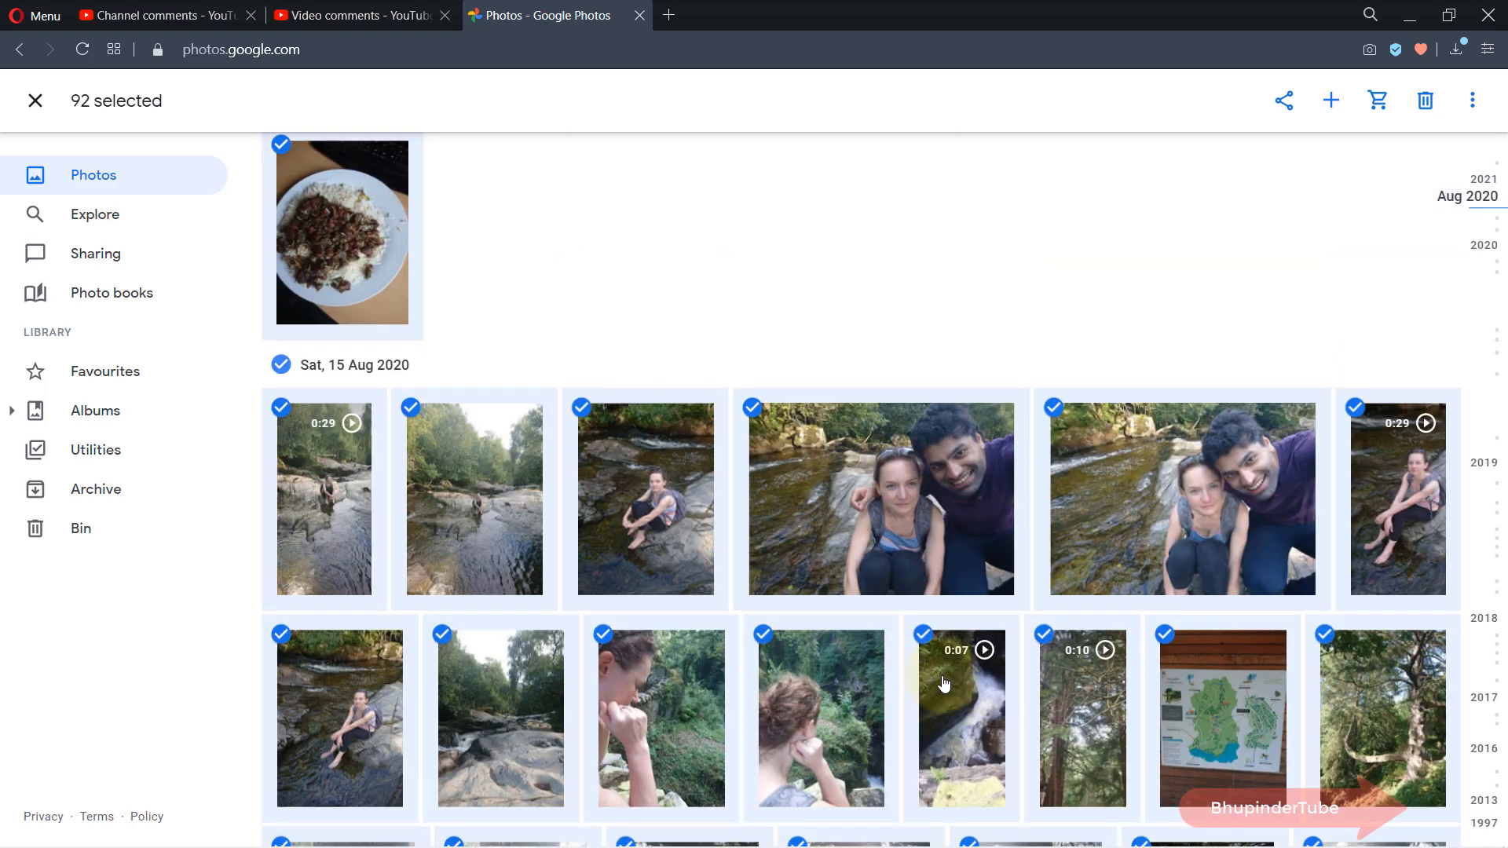
{"action": "scroll", "scroll_direction": "down", "scroll_amount": 3}
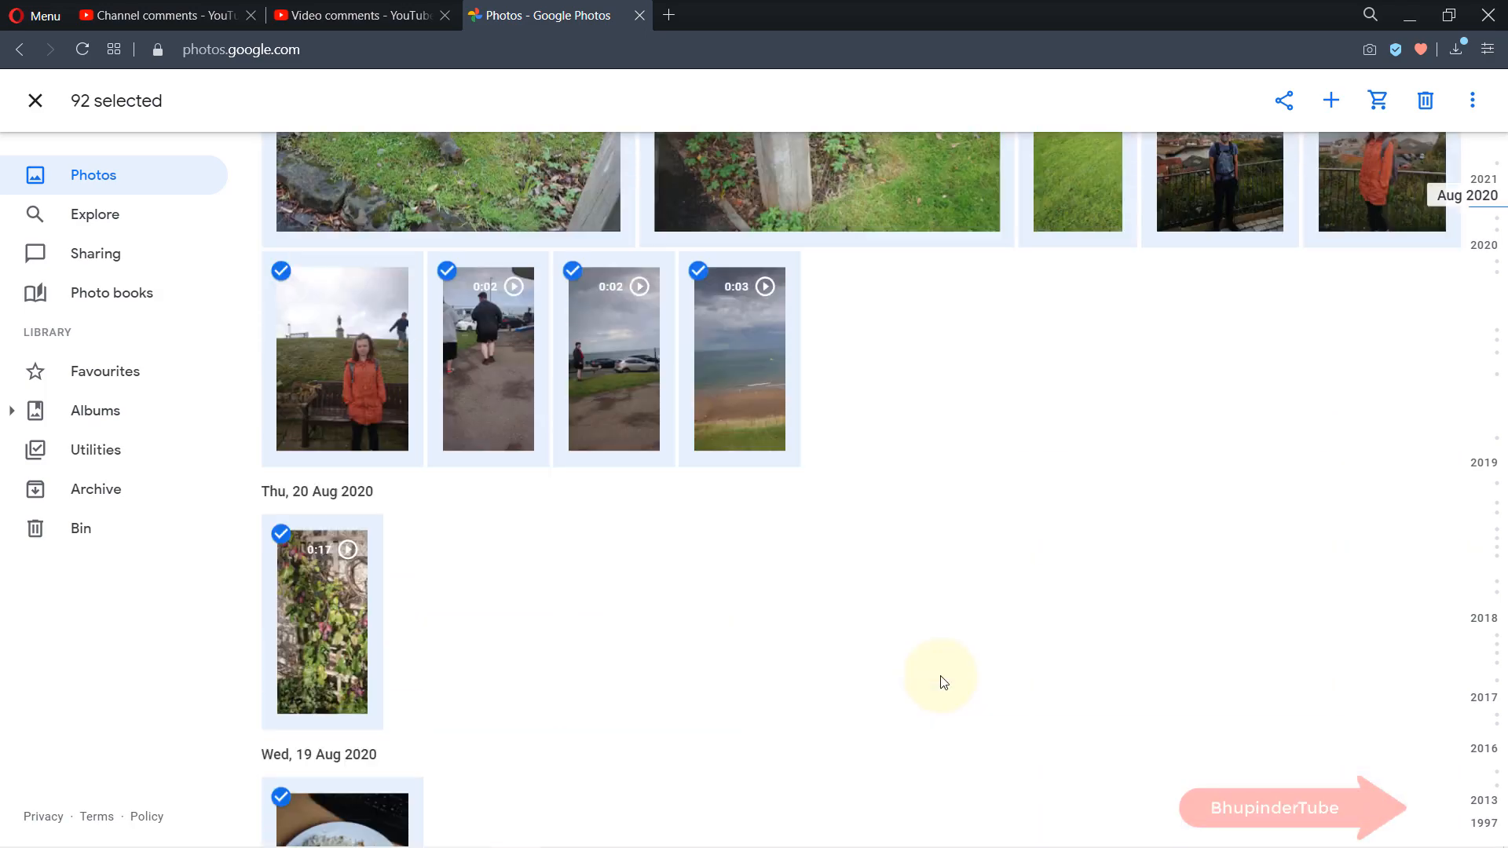